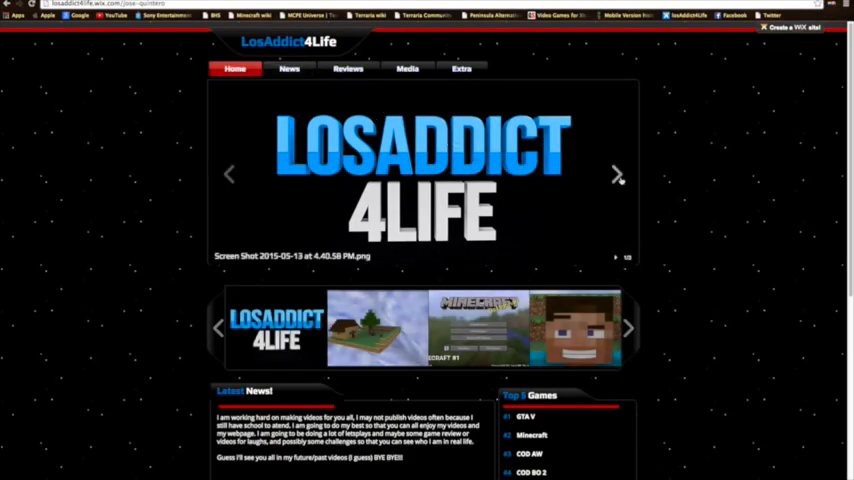
# - Advance the Home banner slideshow and move the thumbnail strip two images along
pyautogui.click(617, 174)
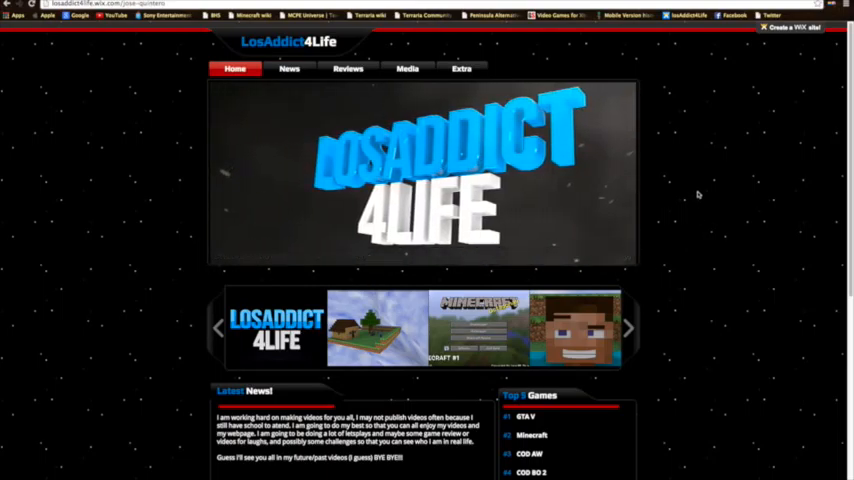
pyautogui.scroll(-3)
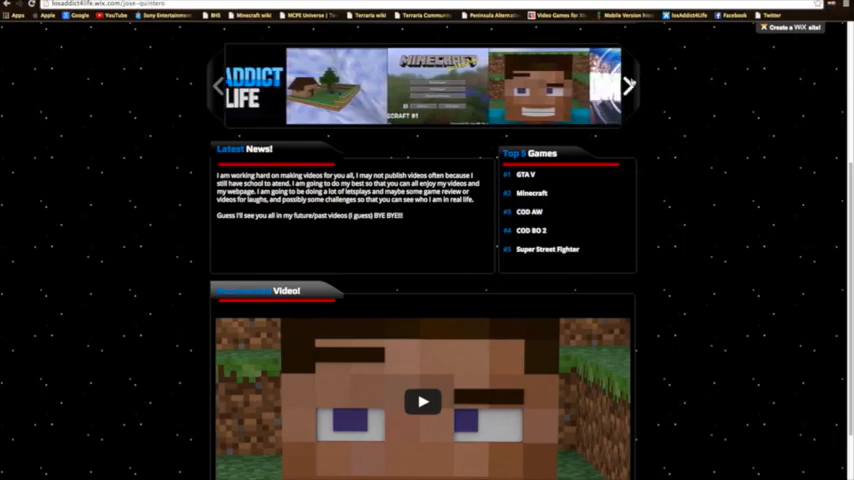
pyautogui.click(628, 85)
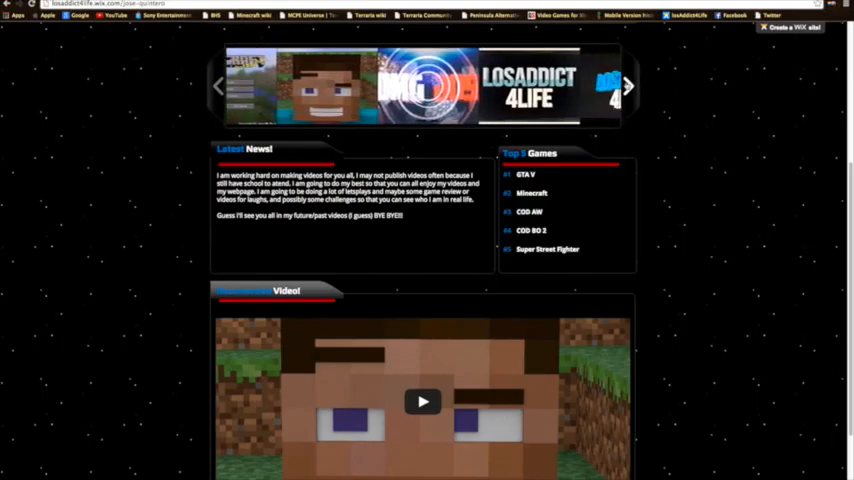
pyautogui.click(628, 85)
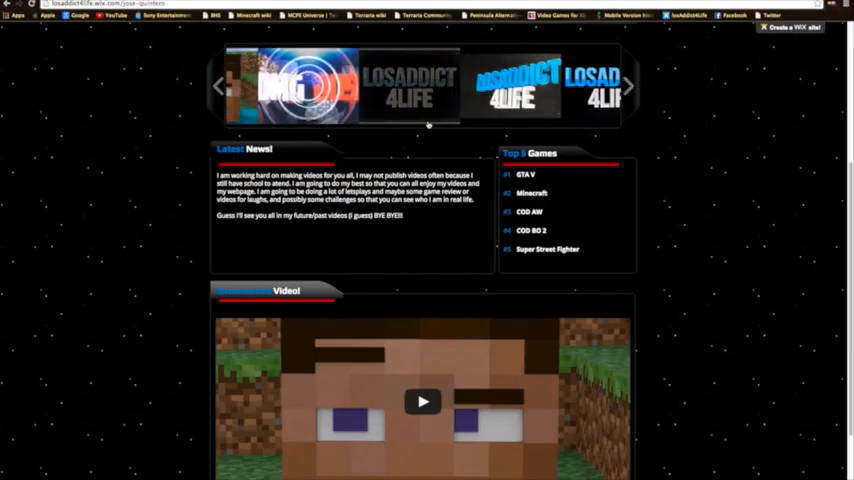
pyautogui.scroll(3)
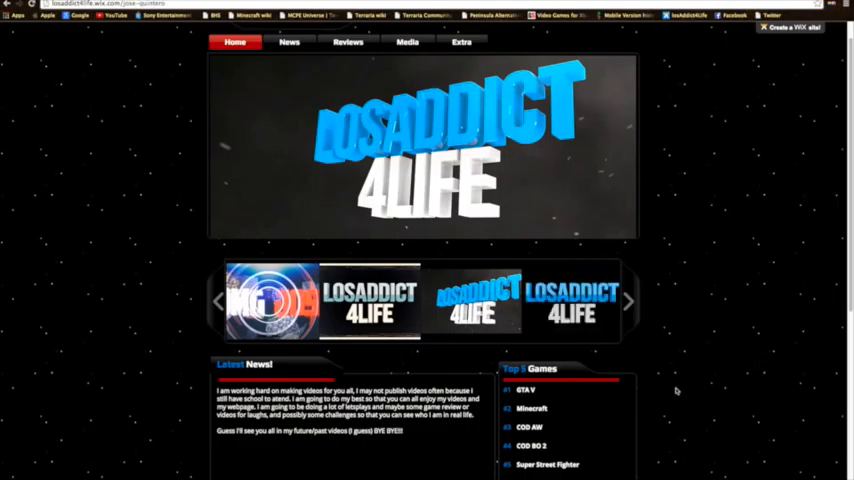
# - Scroll down to the featured Minecraft video, start it playing, and scroll back up
pyautogui.scroll(-3)
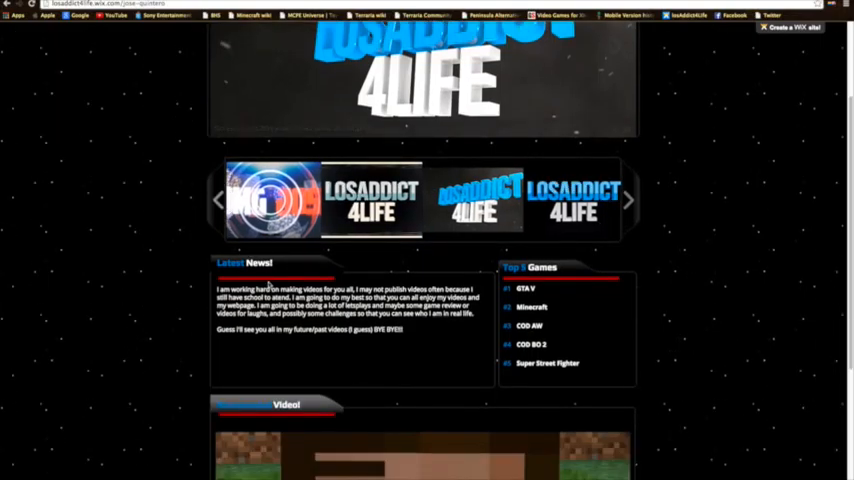
pyautogui.scroll(-3)
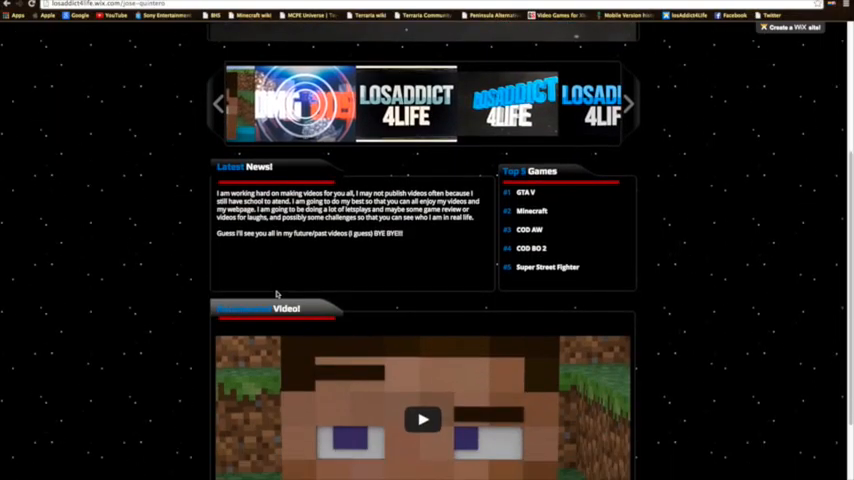
pyautogui.scroll(-3)
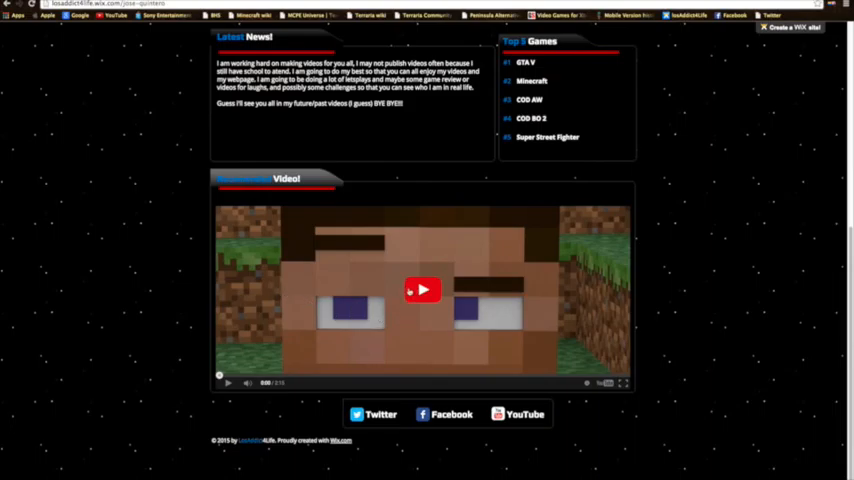
pyautogui.click(422, 290)
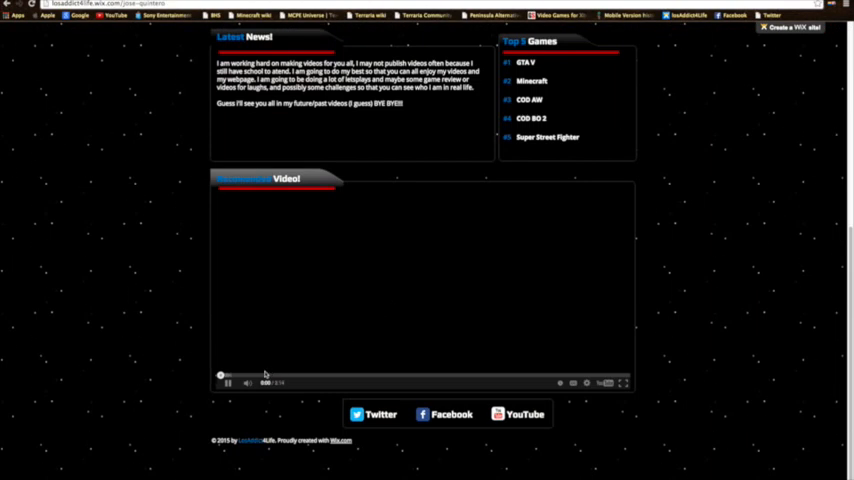
pyautogui.scroll(3)
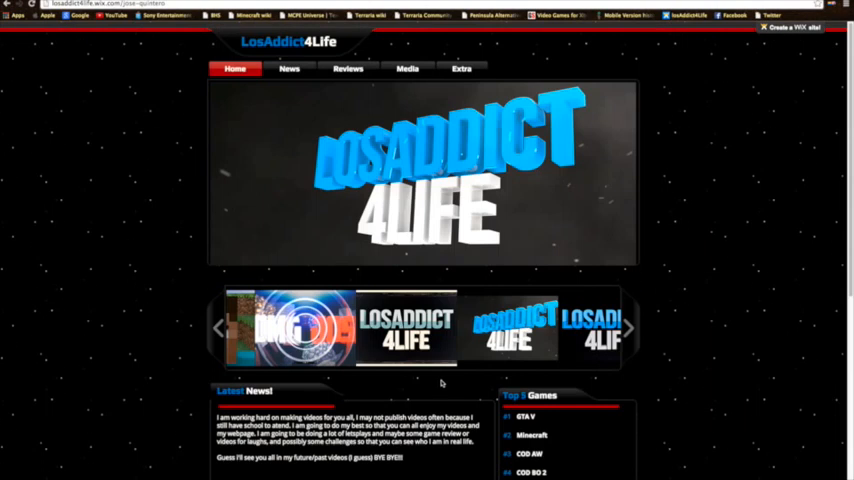
# - Open the News page and scroll through the five illustrated news posts
pyautogui.click(289, 68)
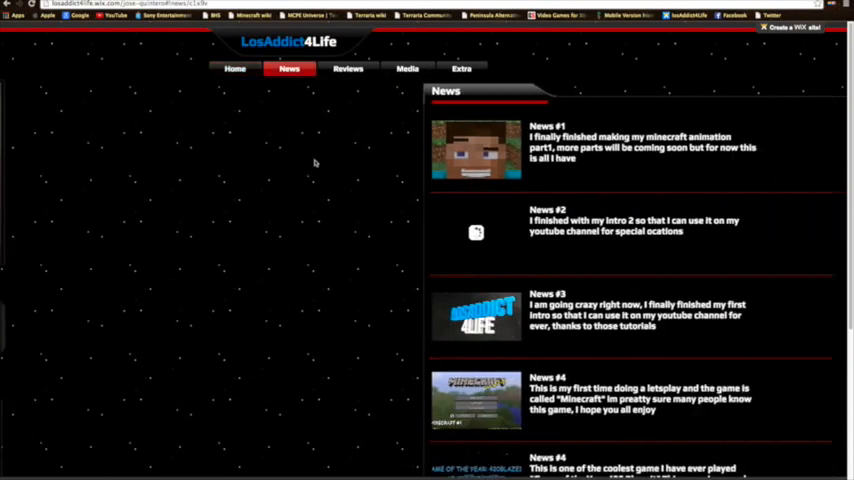
pyautogui.scroll(-3)
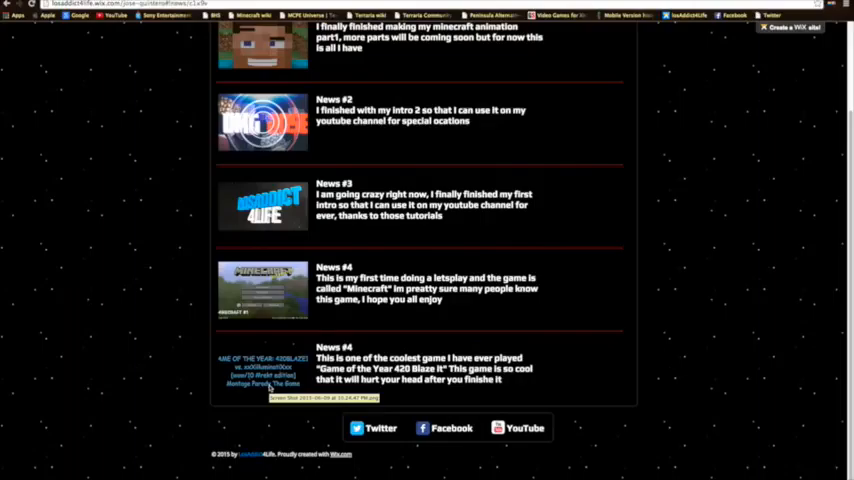
pyautogui.scroll(3)
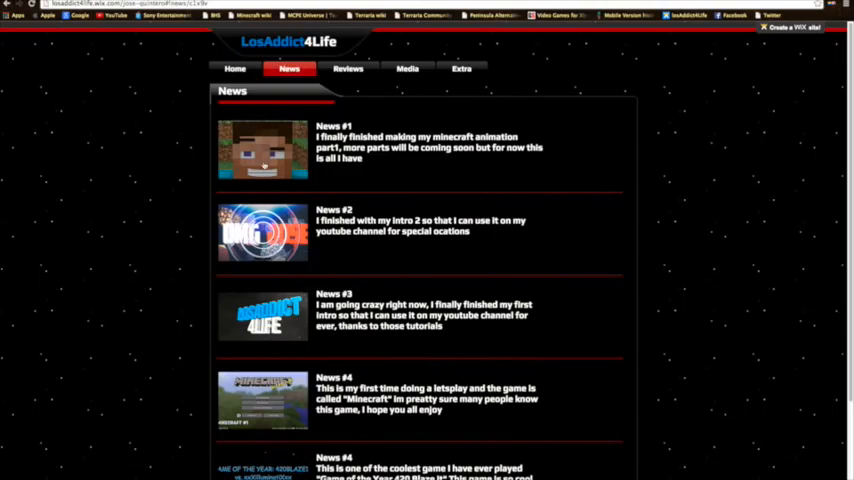
# - Browse the two game reviews on the Reviews page, then open the Media Screenshots gallery
pyautogui.click(348, 68)
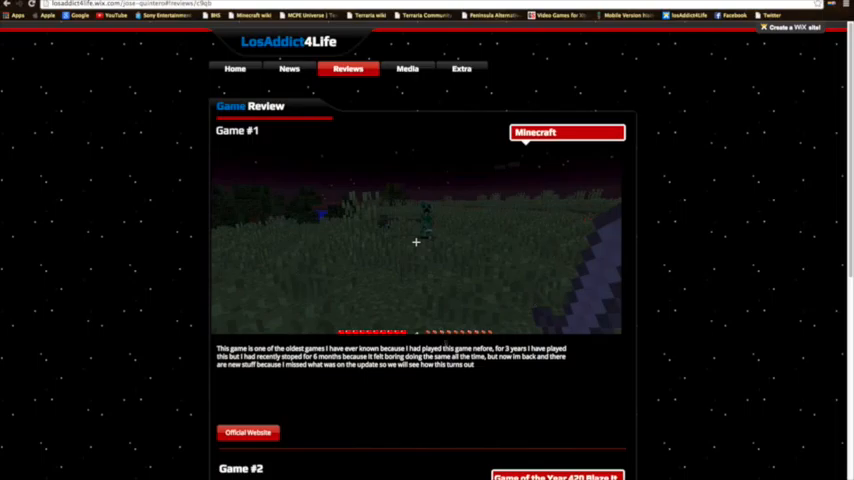
pyautogui.scroll(-3)
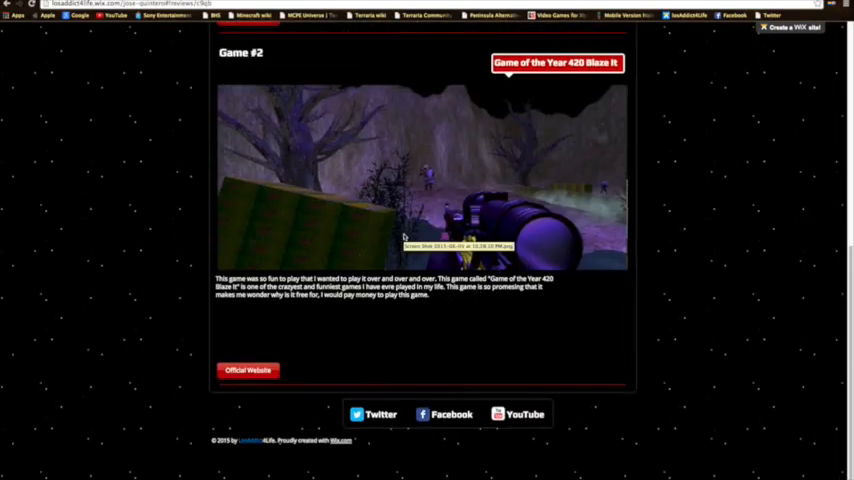
pyautogui.scroll(3)
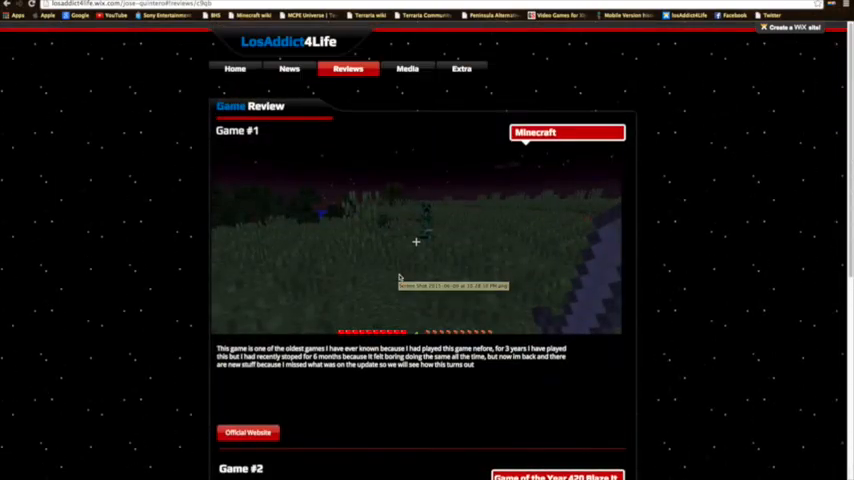
pyautogui.click(348, 68)
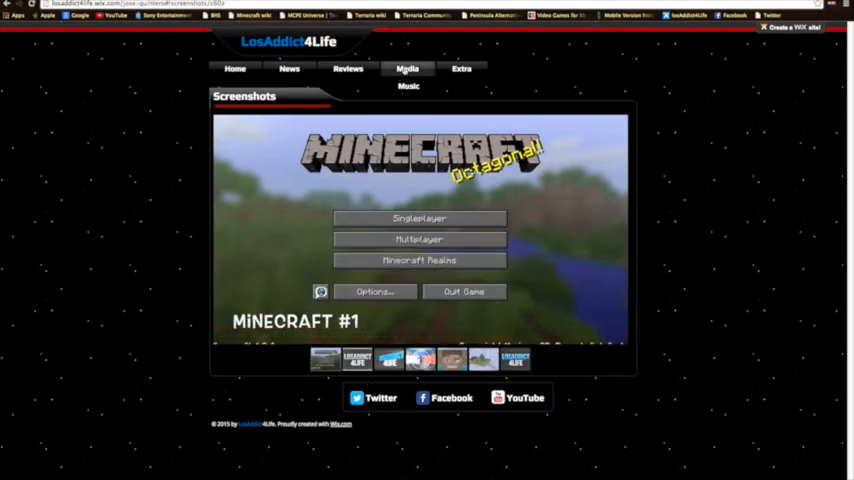
# - View the Media videos page with six clips, then switch to the Music page
pyautogui.click(407, 68)
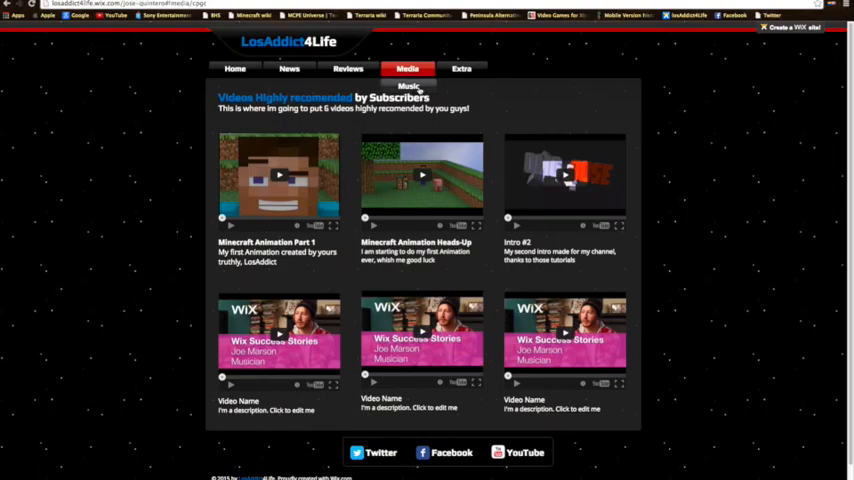
pyautogui.click(408, 86)
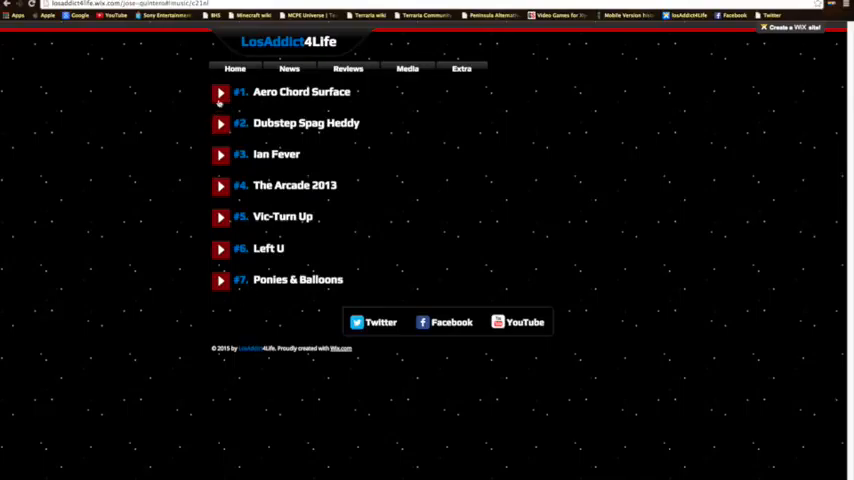
# - Briefly play the Left U and Ponies & Balloons tracks, then stop playback
pyautogui.click(220, 123)
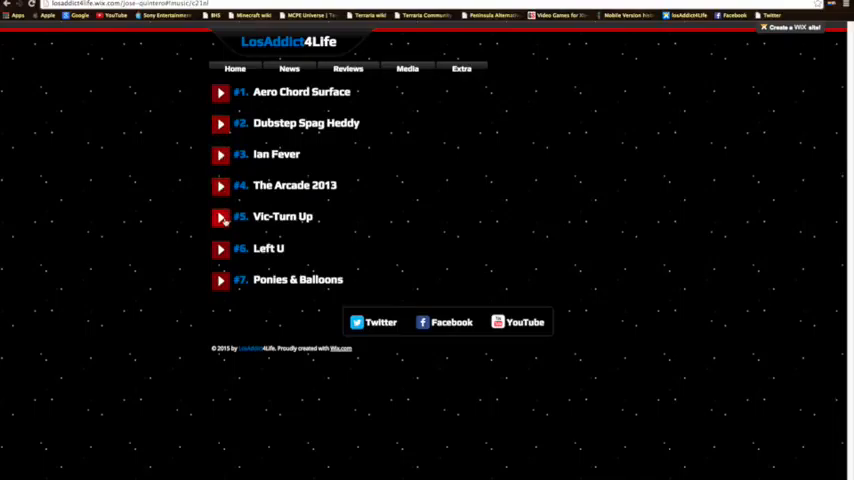
pyautogui.click(220, 249)
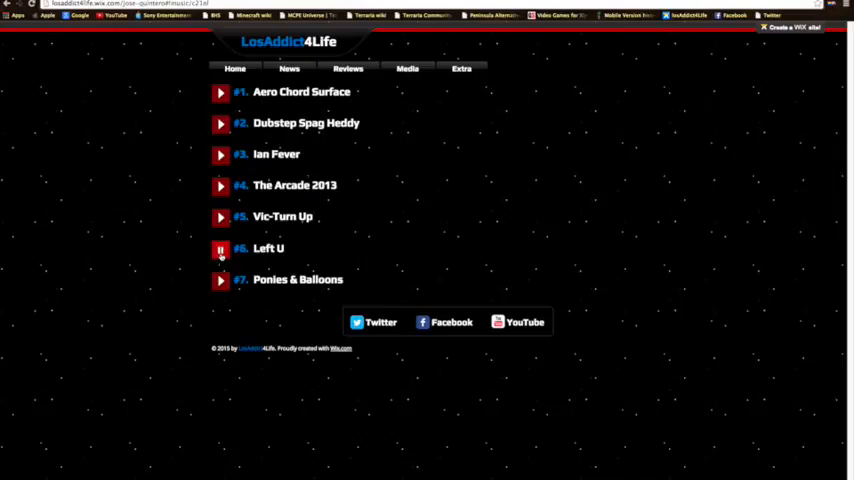
pyautogui.click(220, 280)
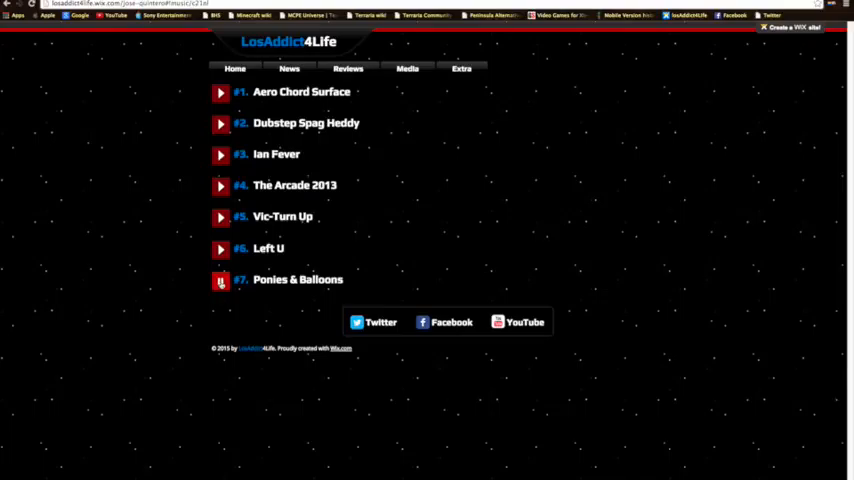
pyautogui.click(220, 249)
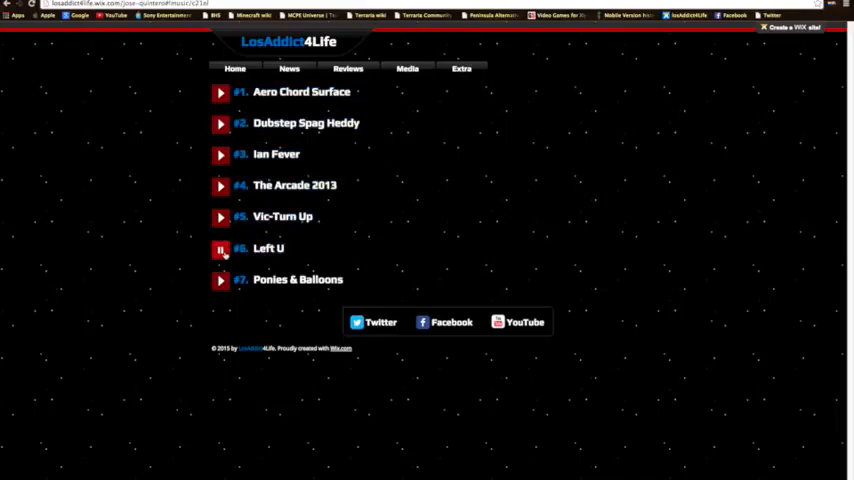
pyautogui.click(220, 248)
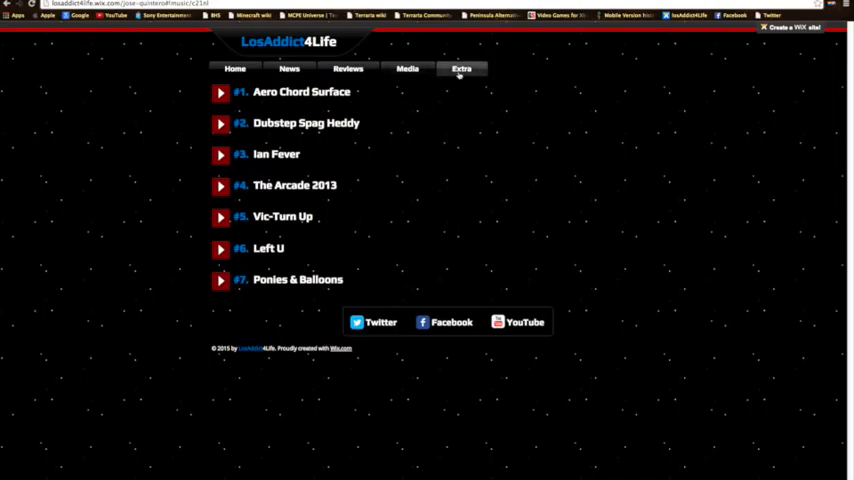
# - Visit the empty Extra page, return Home via the logo, and scroll down to the video
pyautogui.click(461, 68)
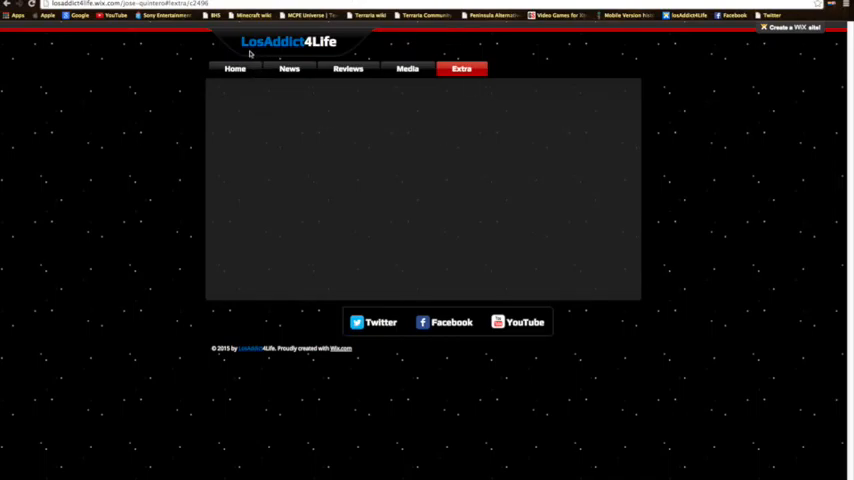
pyautogui.click(234, 68)
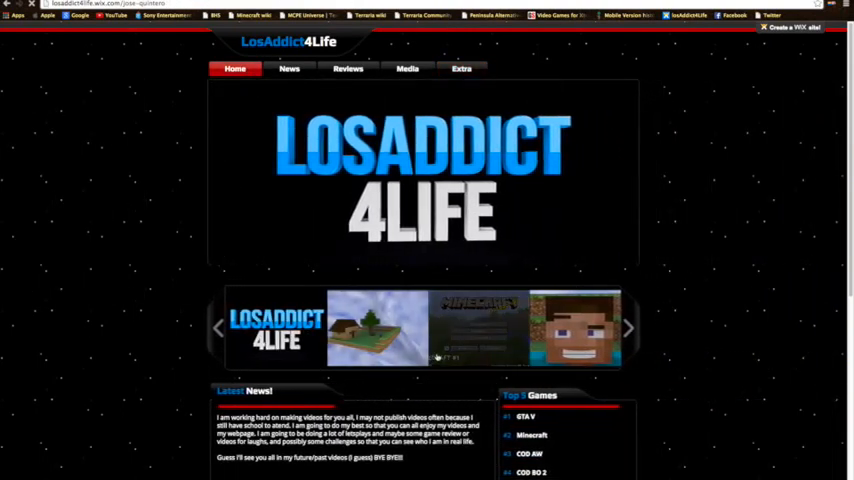
pyautogui.scroll(-3)
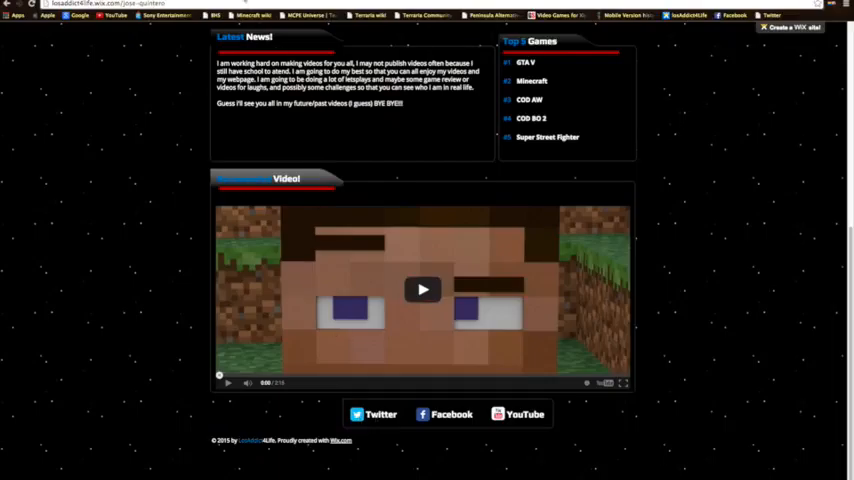
pyautogui.click(451, 414)
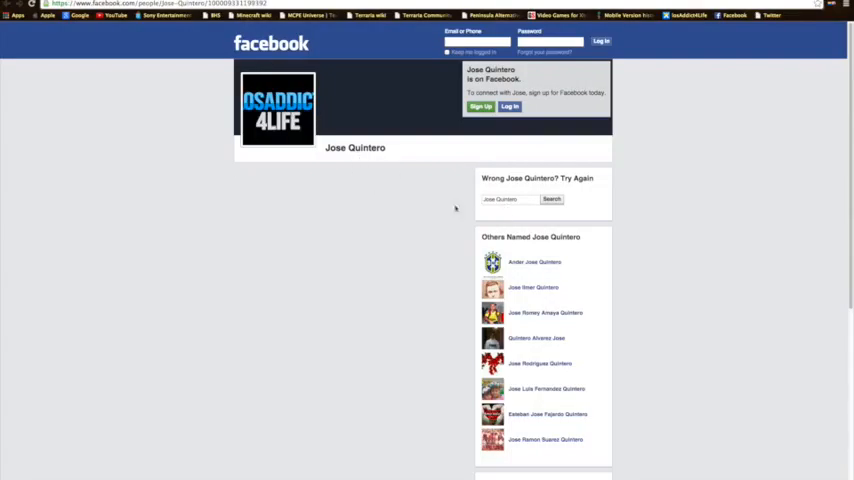
pyautogui.scroll(-3)
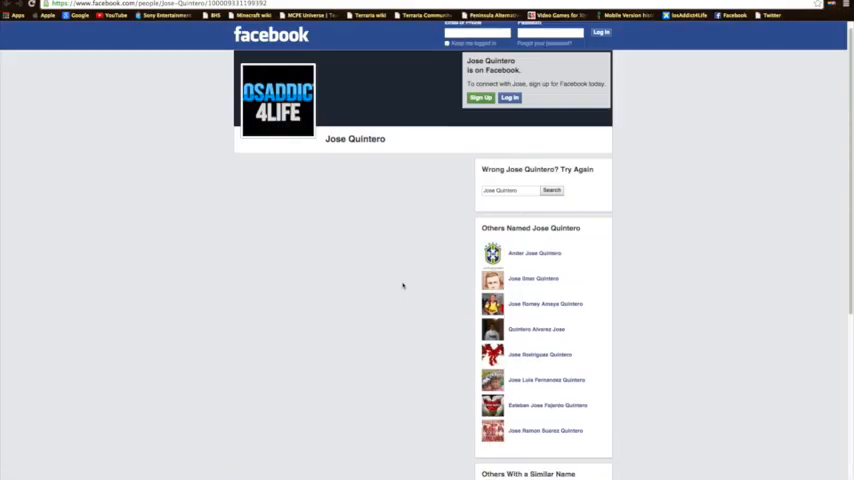
pyautogui.scroll(3)
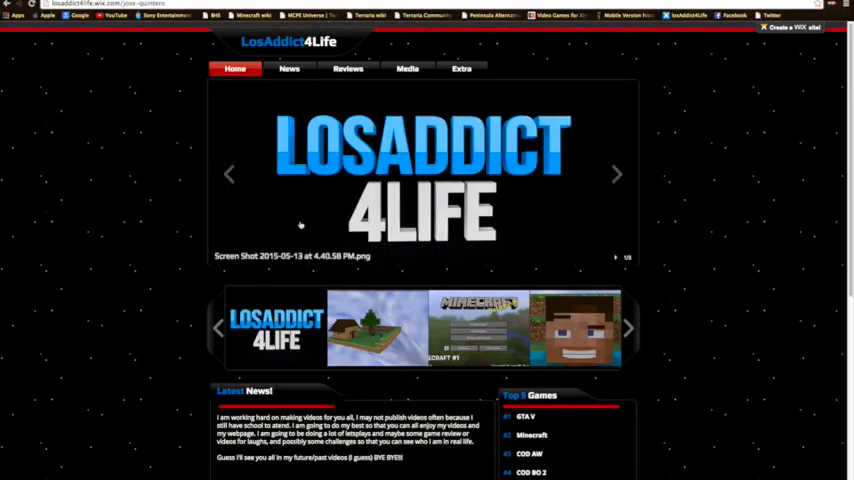
pyautogui.click(348, 68)
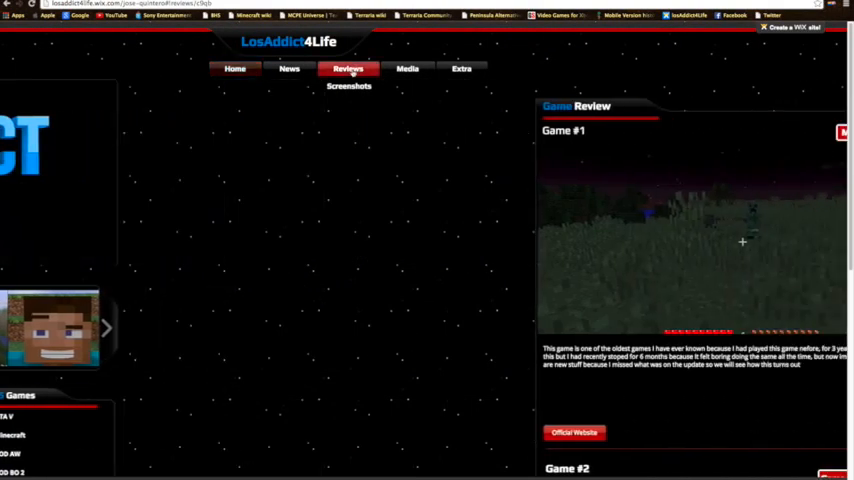
pyautogui.click(289, 68)
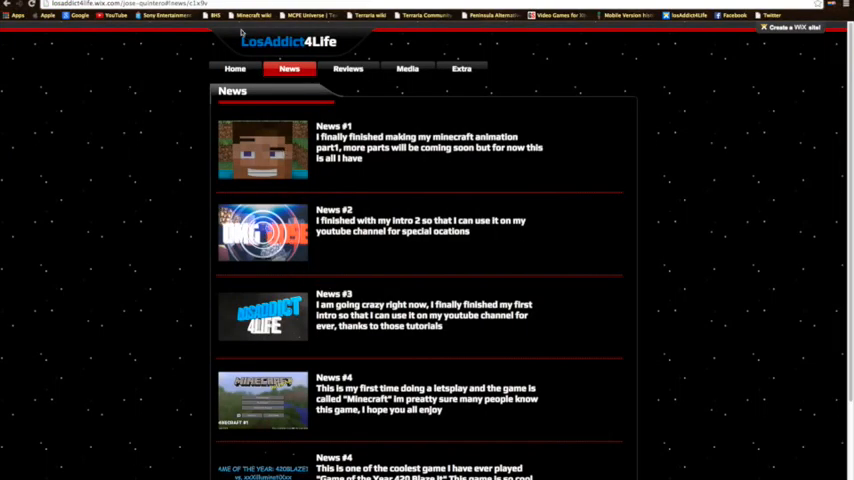
pyautogui.click(235, 68)
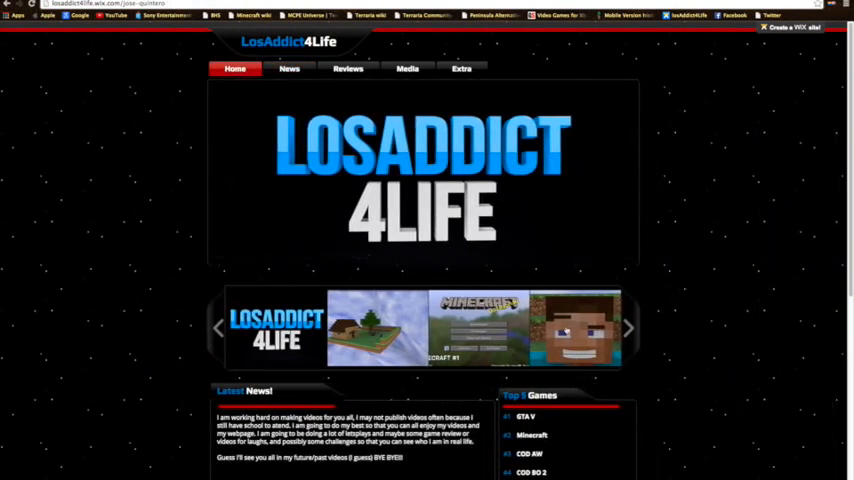
# - Advance the thumbnail gallery five times to reach the Steve, intro and logo images
pyautogui.click(629, 327)
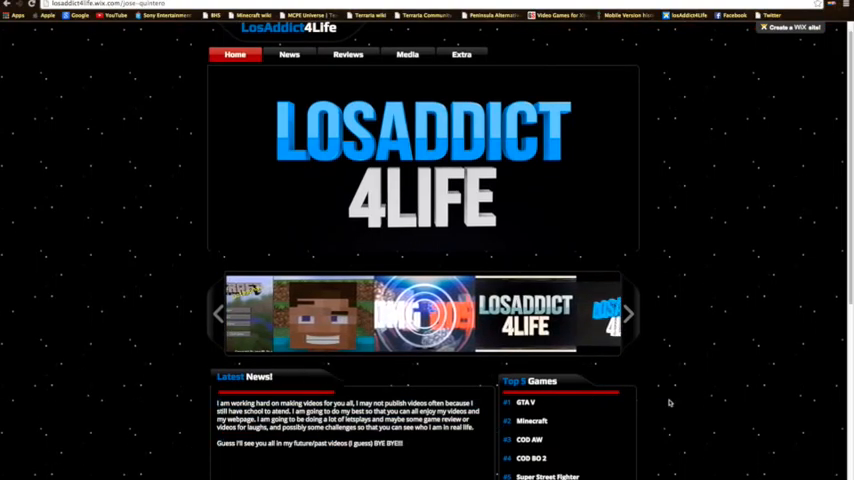
pyautogui.scroll(3)
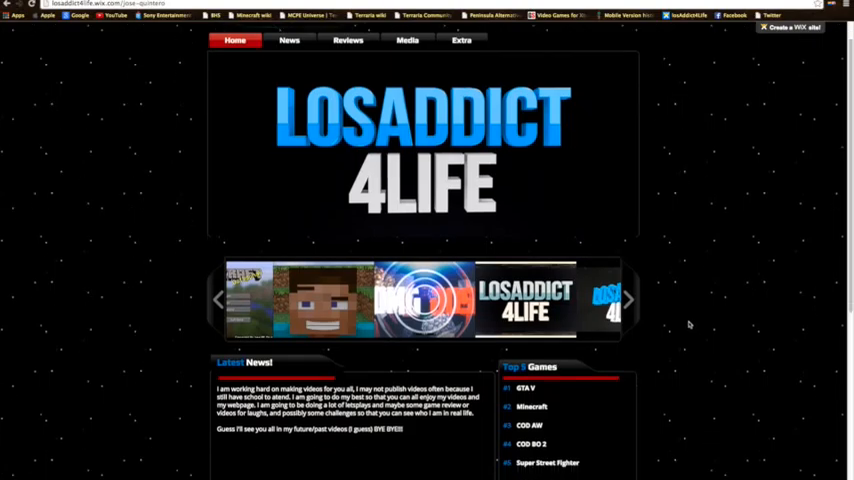
pyautogui.scroll(-3)
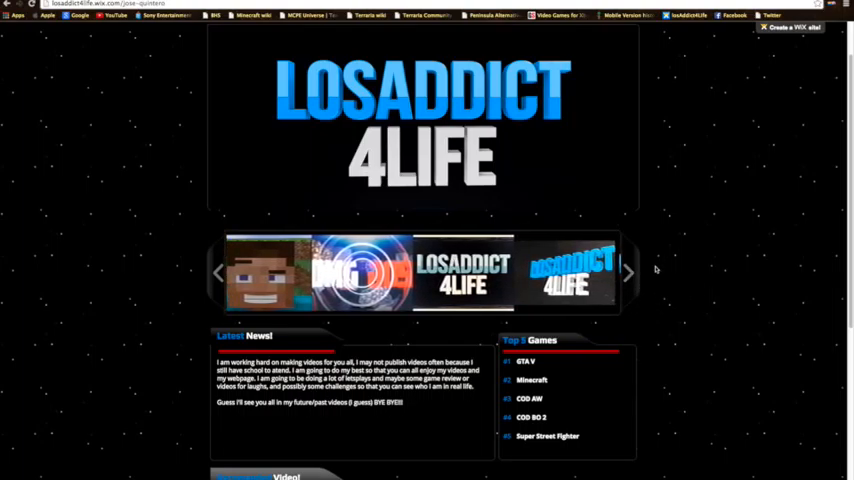
pyautogui.click(628, 273)
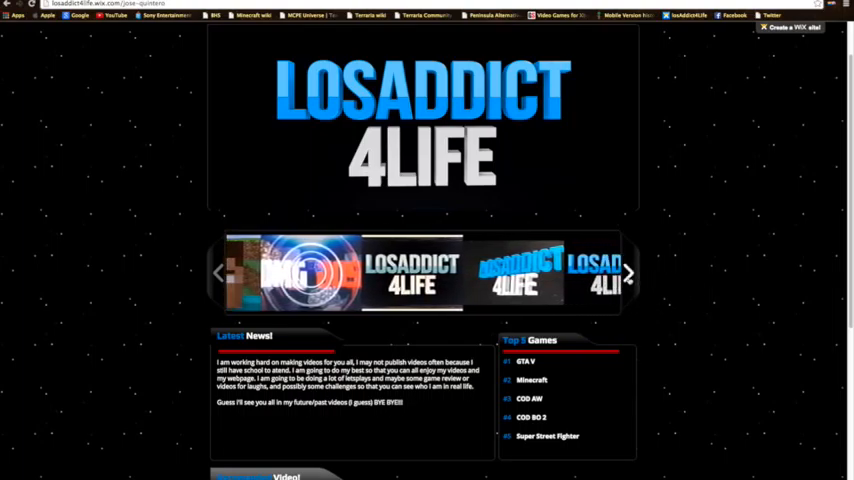
pyautogui.click(628, 273)
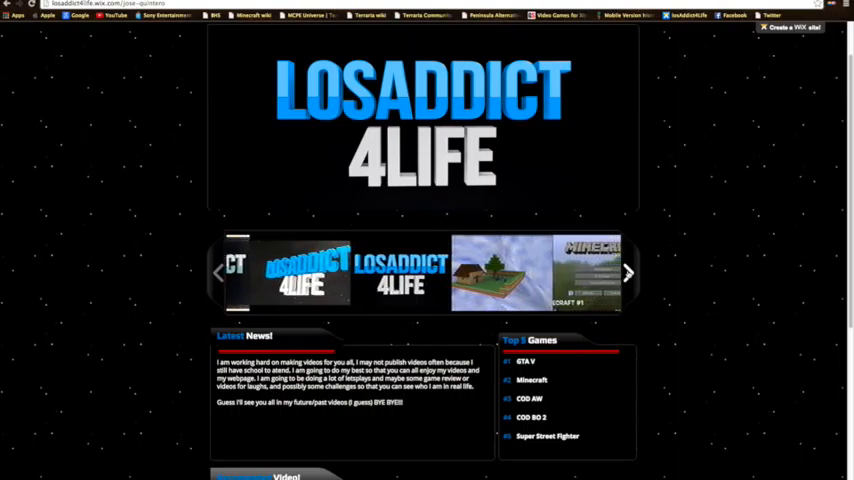
pyautogui.click(628, 272)
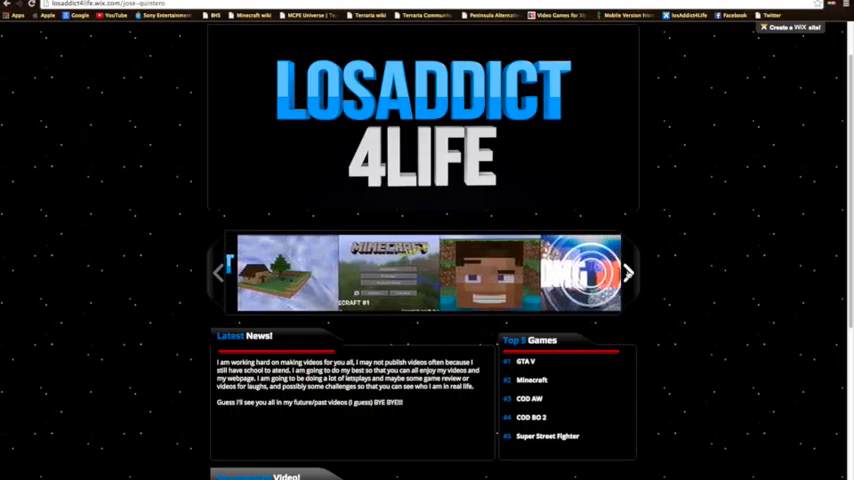
pyautogui.click(629, 272)
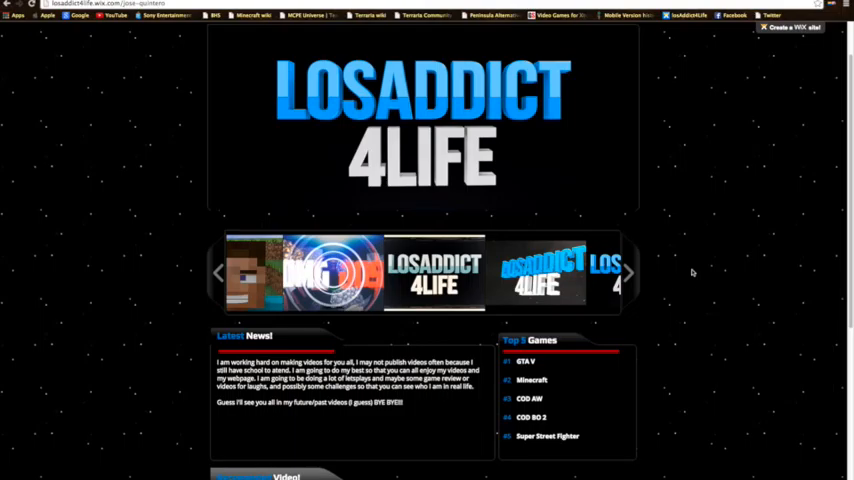
pyautogui.moveTo(693, 272)
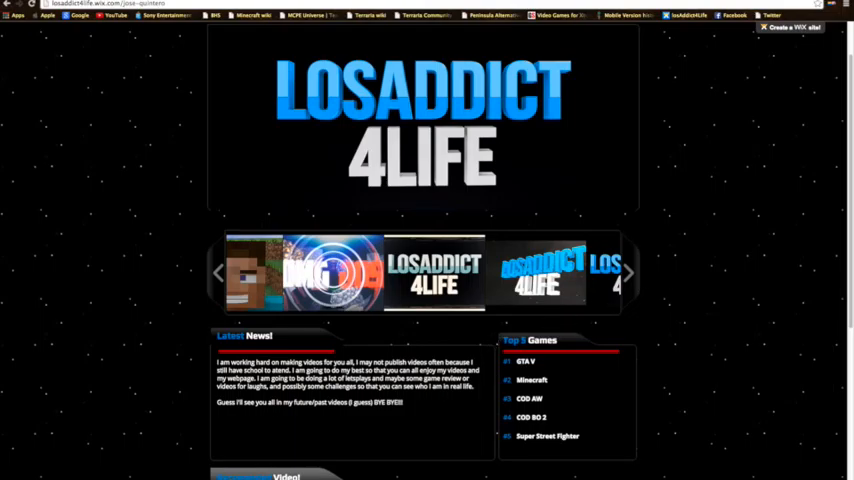